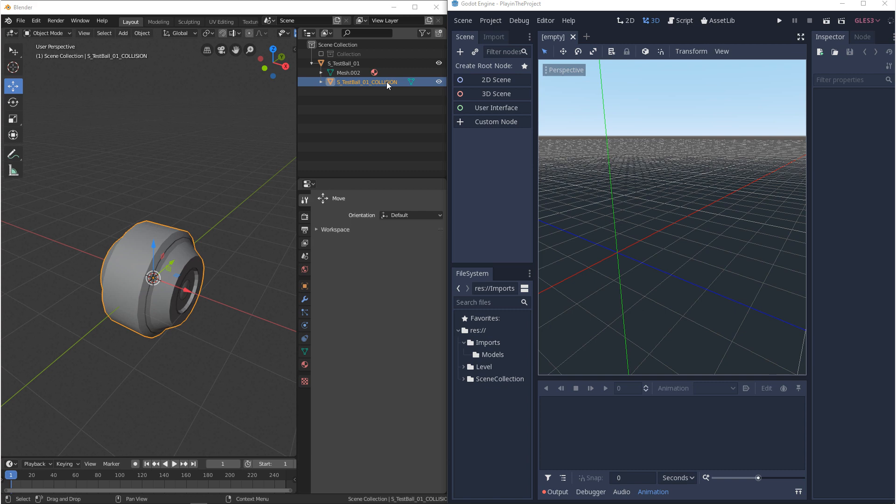
Rename the collision child object in the Outliner to S_TestBall_01_col
double_click(366, 82)
type("co")
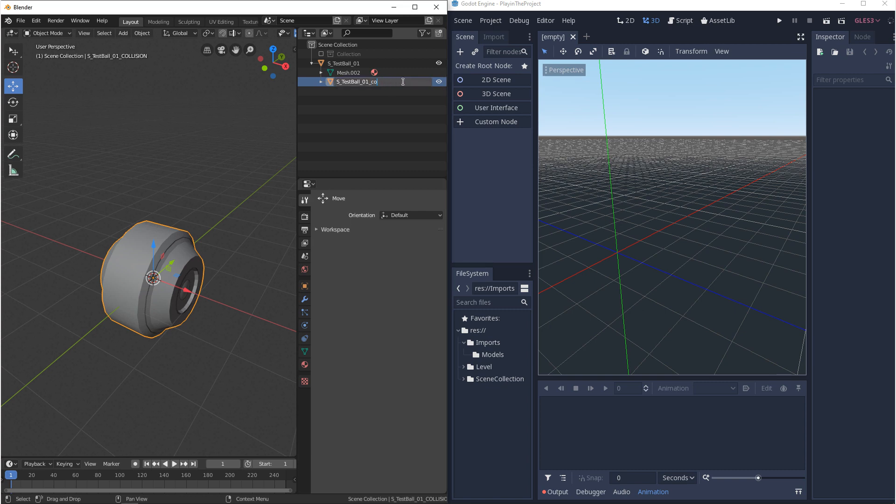
type("lonly")
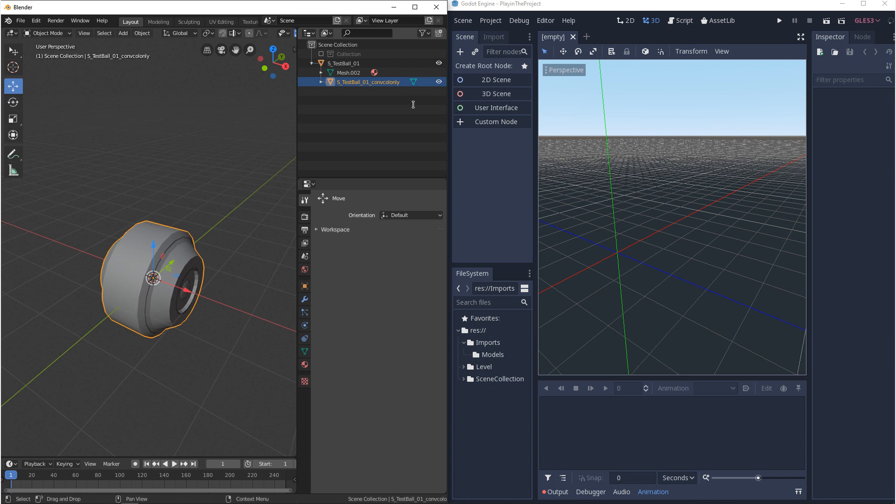
double_click(368, 82)
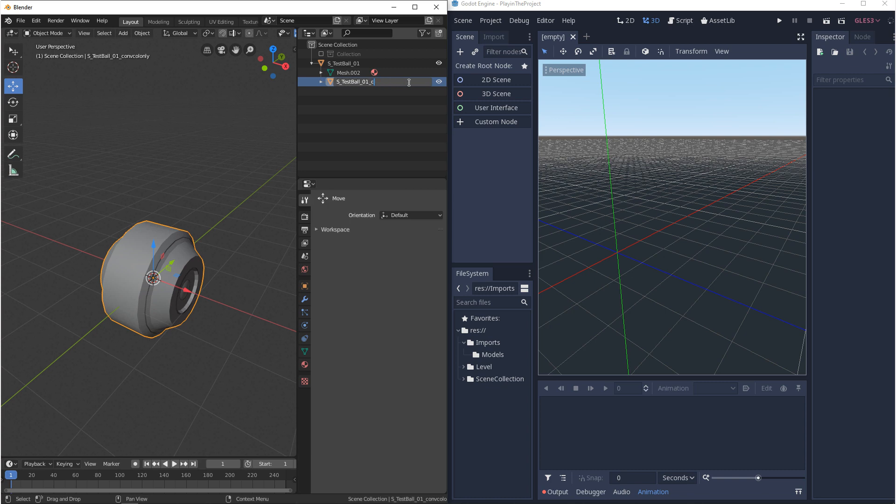
Export TestBall_01.dae as COLLADA with Selection Only and Include Children to Imports/Models
left_click(21, 21)
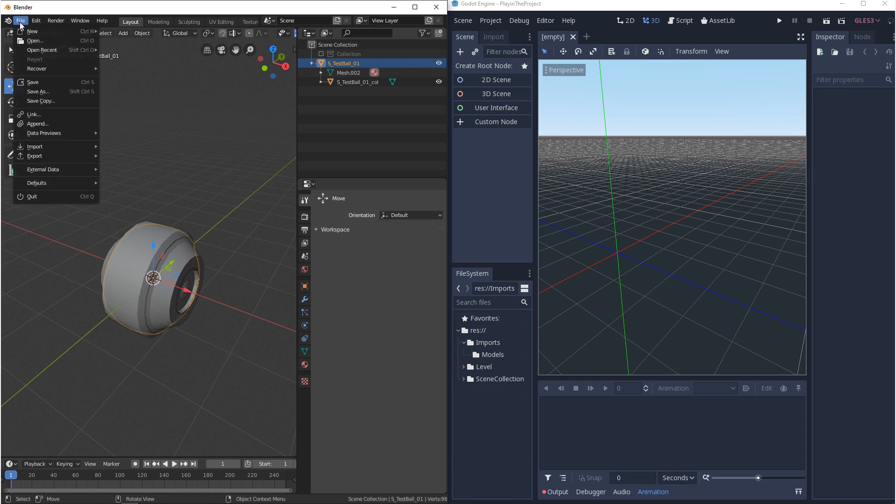
left_click(34, 156)
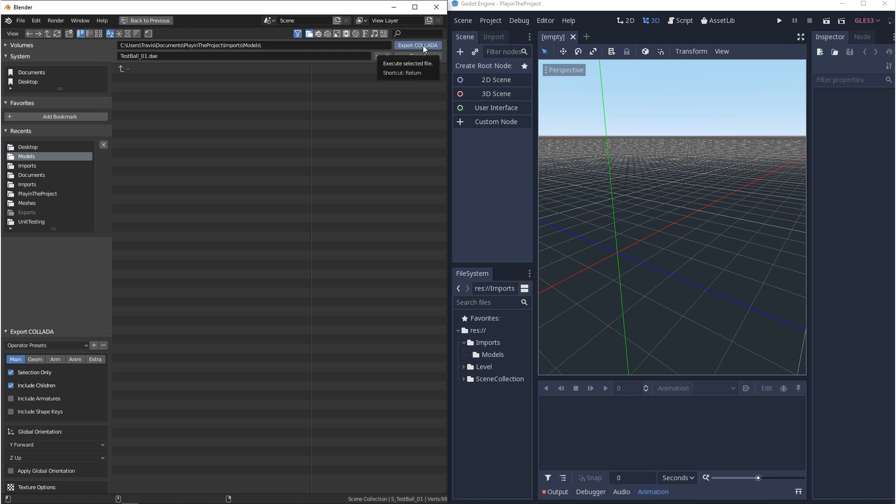
left_click(417, 45)
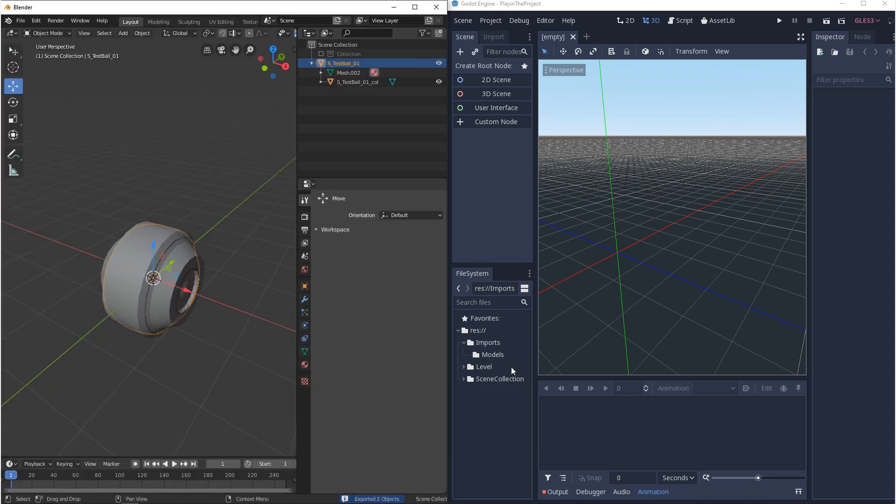
Inspect the imported scene's root, S_TestBall_01 mesh, col static body and shape nodes
left_click(493, 355)
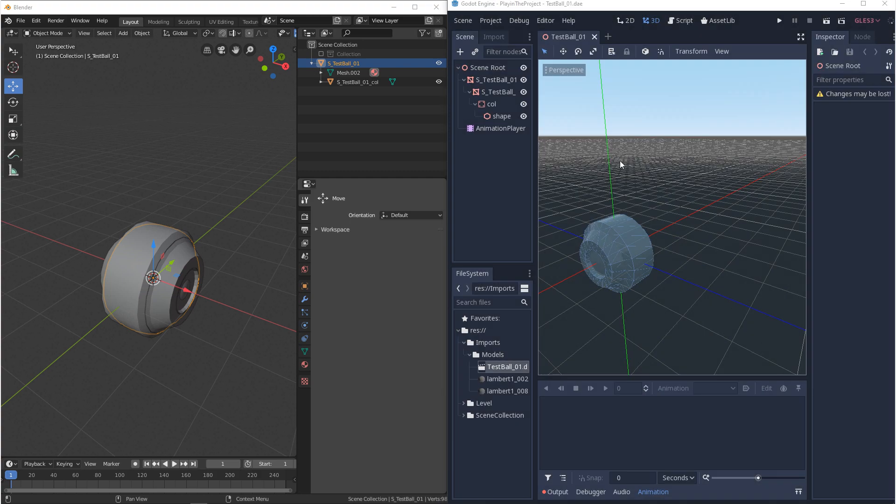
left_click(487, 68)
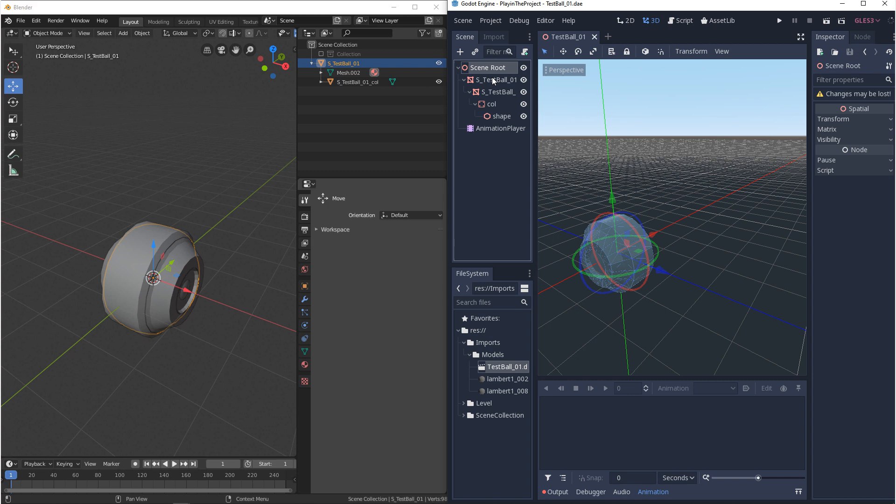
left_click(498, 93)
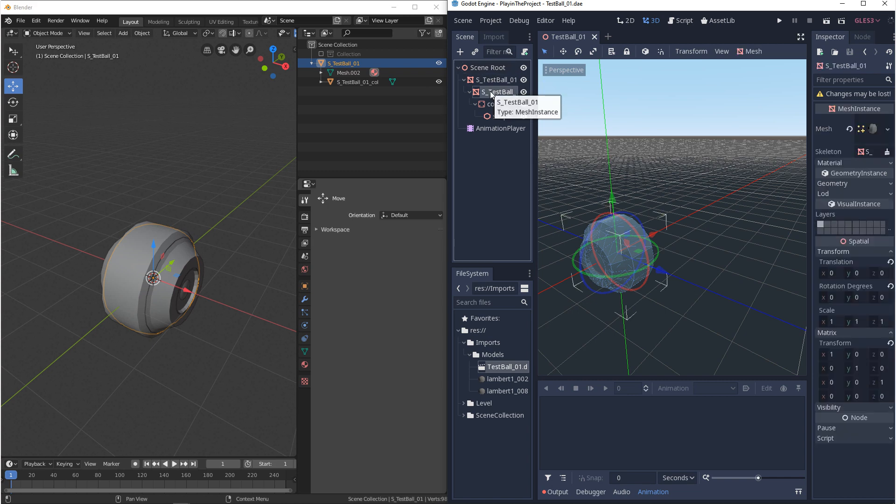
left_click(491, 103)
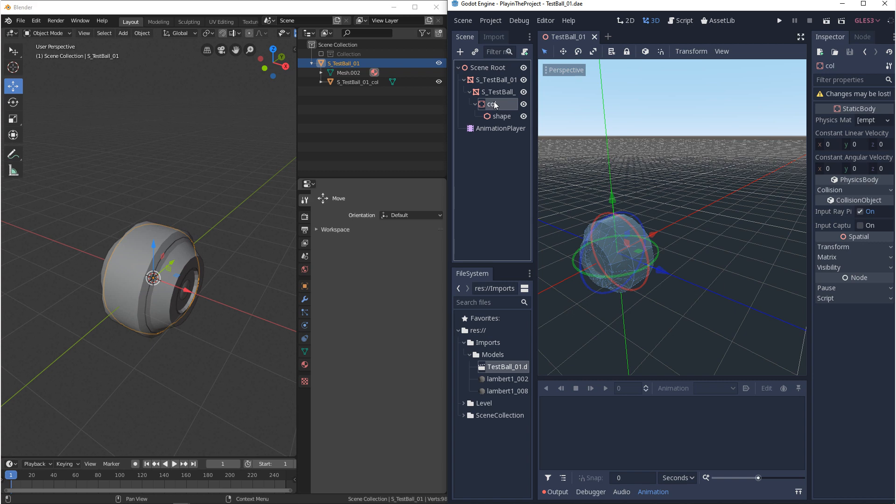
left_click(502, 116)
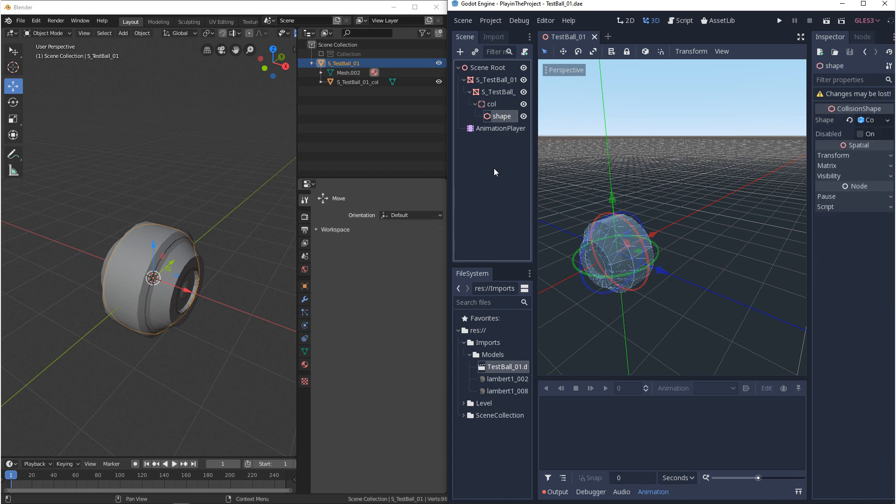
left_click(498, 93)
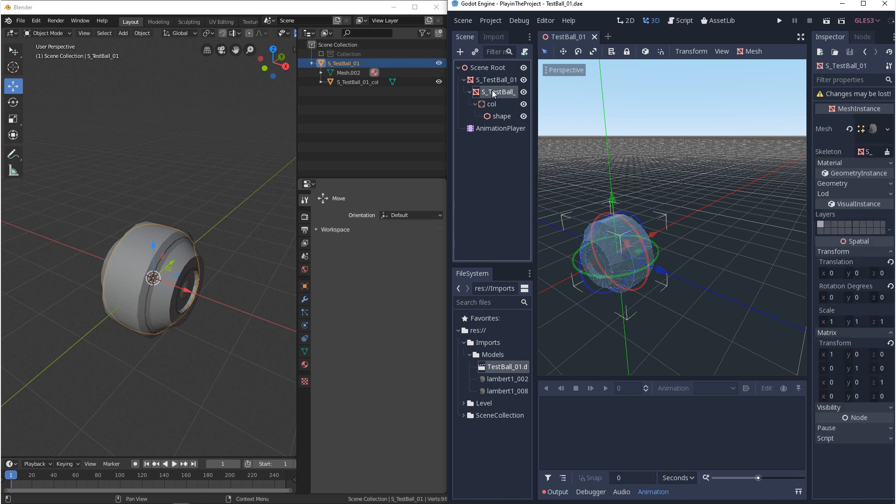
mouse_move(497, 92)
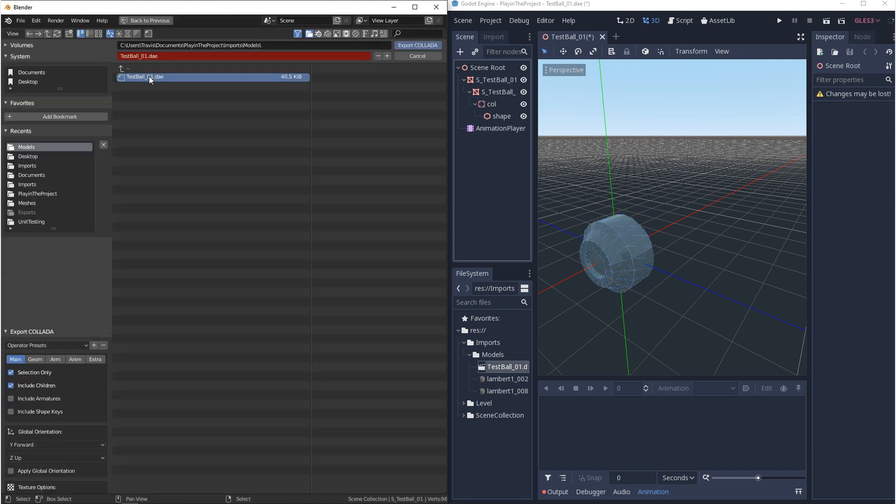
Overwrite the existing TestBall_01.dae with the renamed S_TestBall_01_colonly collision child
left_click(418, 45)
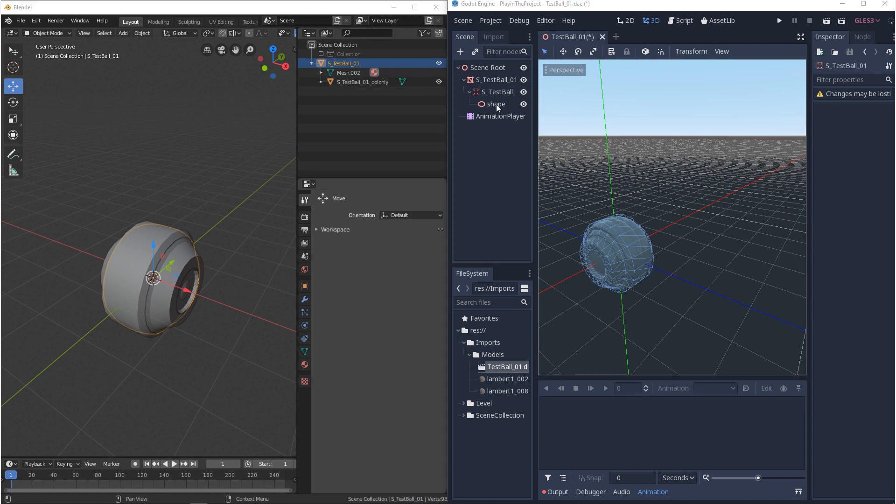
Check the reimported shape node's CollisionShape type in the Inspector's Shape dropdown
left_click(885, 120)
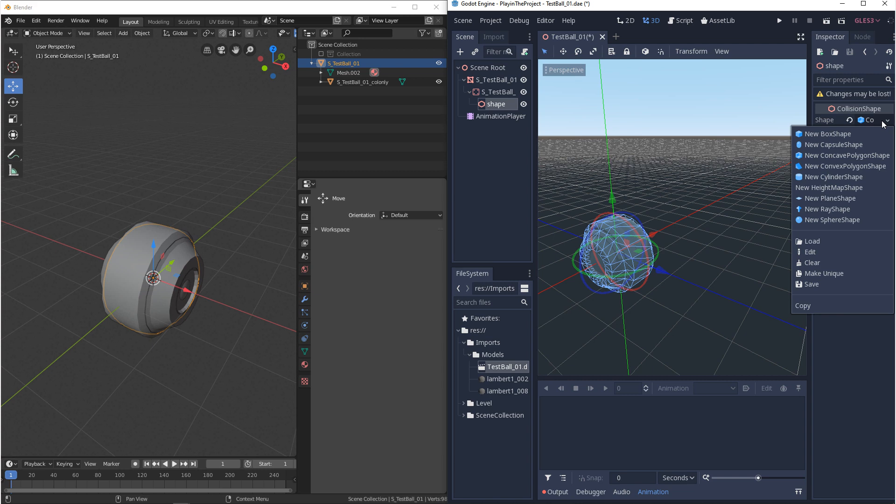
mouse_move(490, 78)
type("nvco")
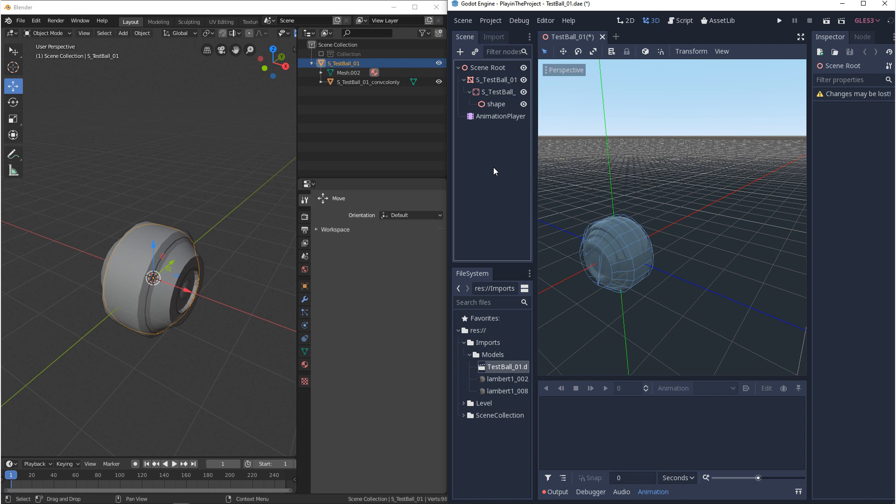
mouse_move(632, 270)
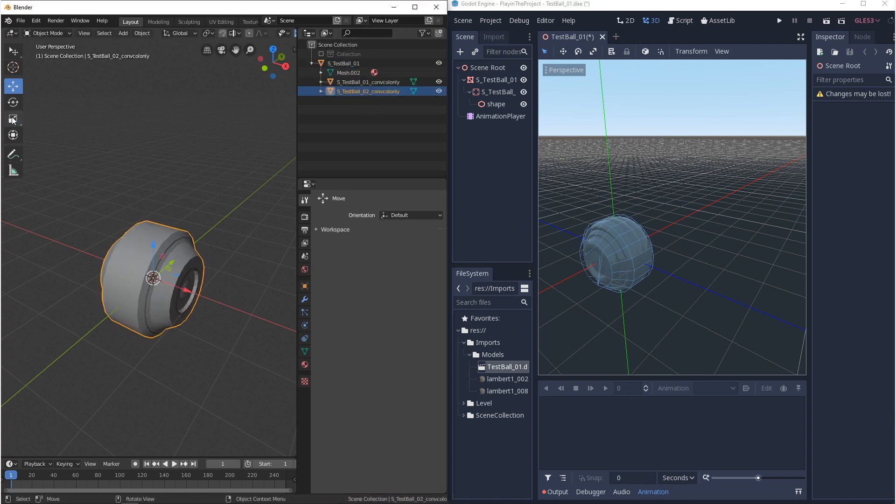
Start another COLLADA export after adding S_TestBall_02_convcolonly under the ball
left_click(20, 21)
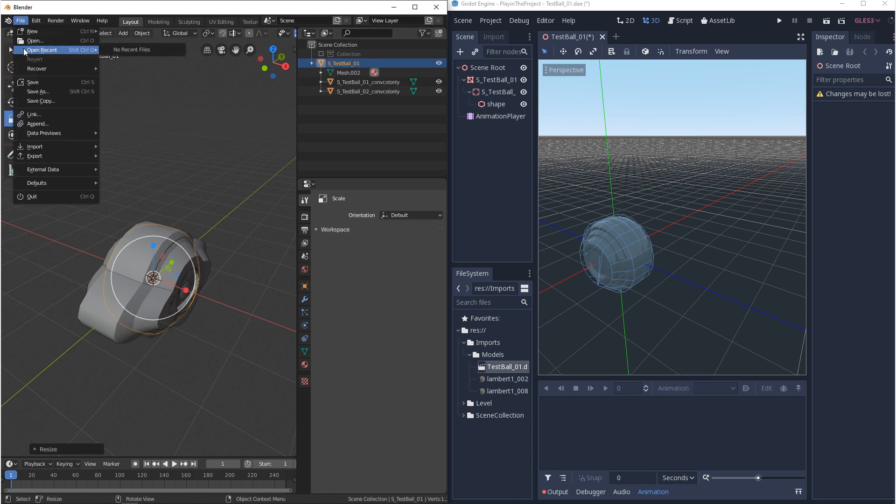